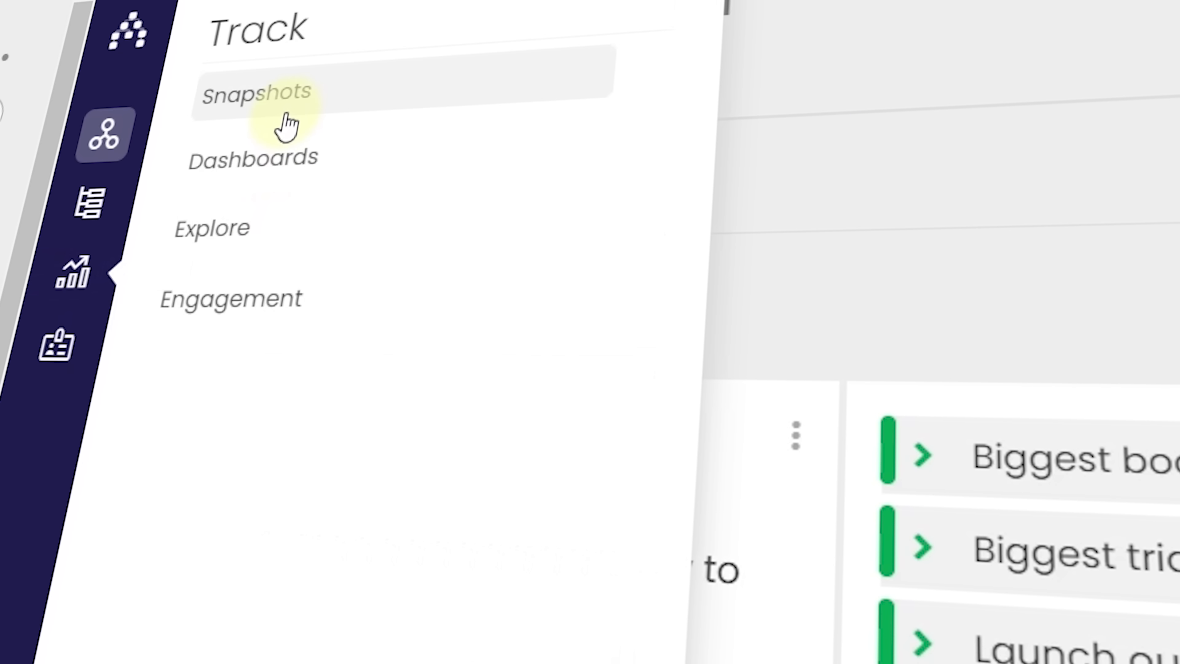
- Open the Pat's Snap snapshot under Track to view its generated report preview
left_click(259, 95)
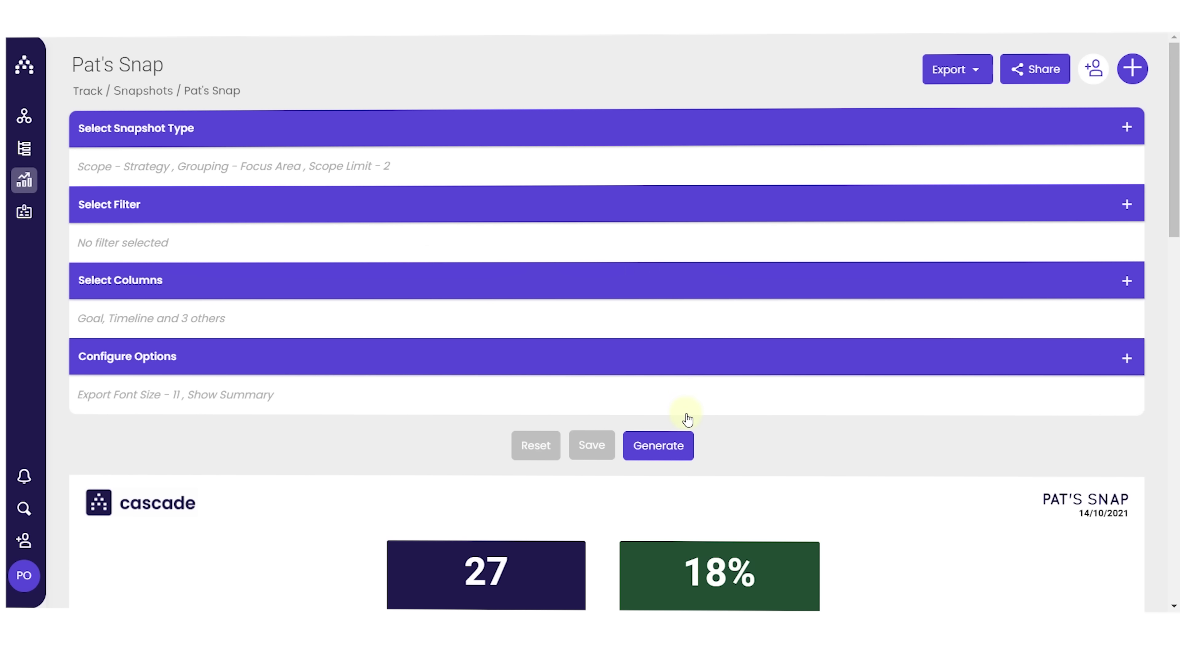